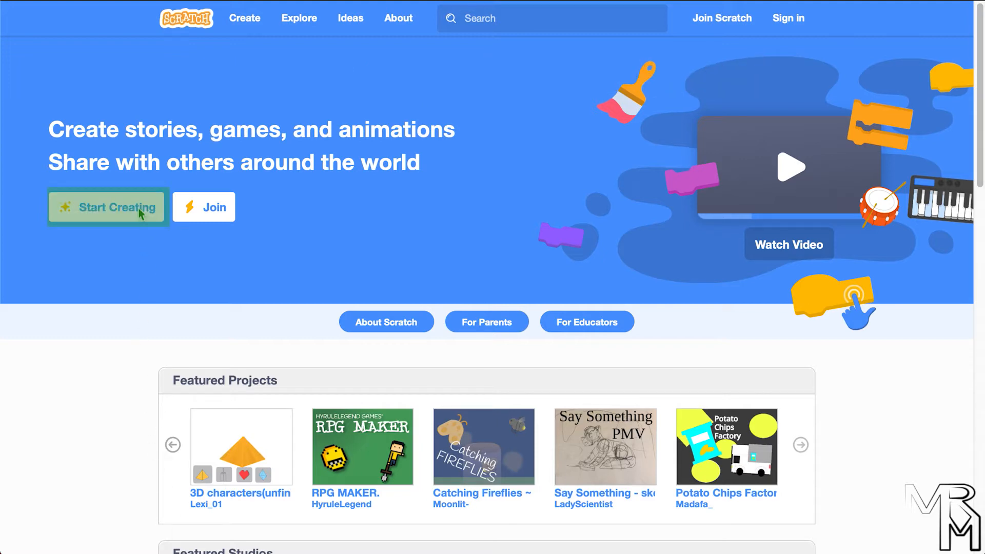
Step: Start a new blank Scratch project with the default cat sprite on the stage
{"action": "left_click", "coordinate": [108, 207]}
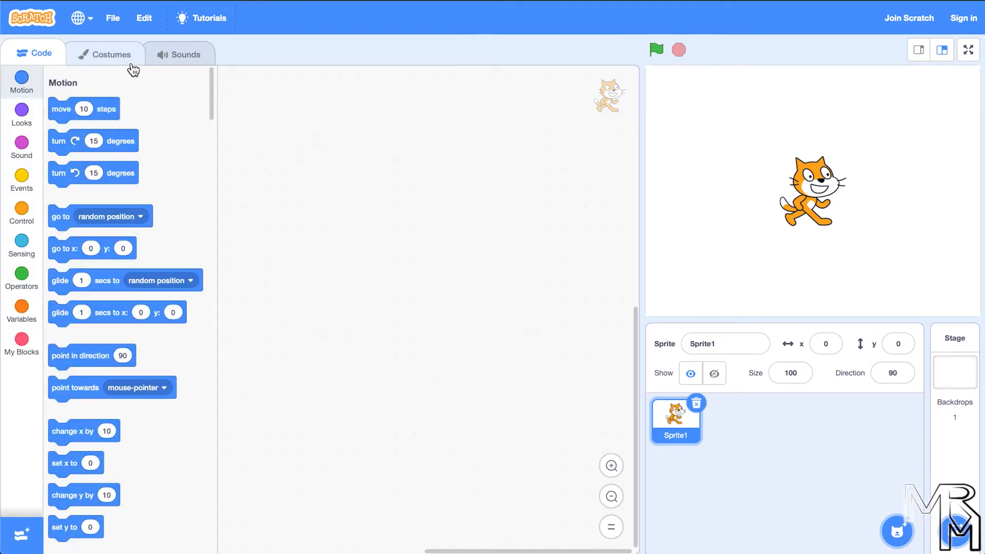
{"action": "left_click", "coordinate": [112, 53]}
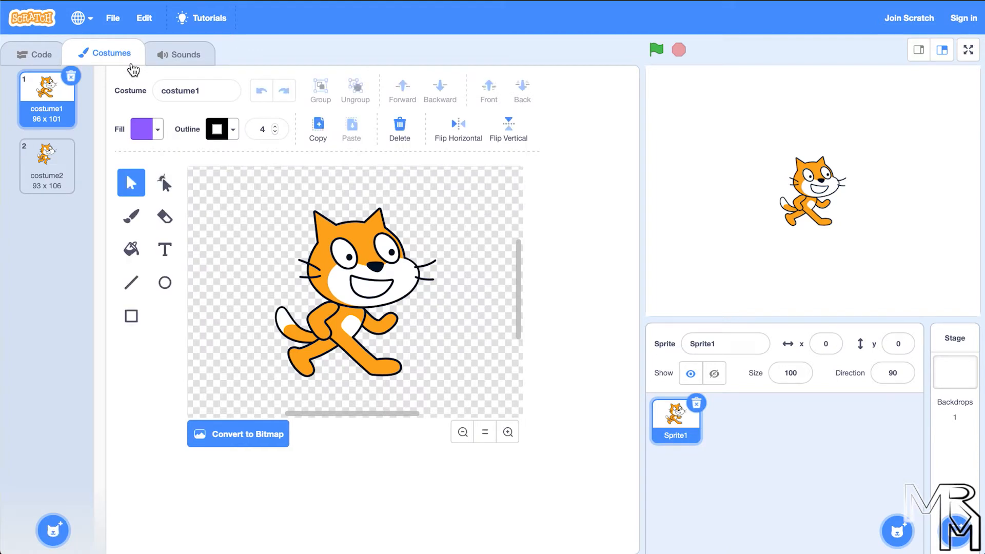
{"action": "left_click", "coordinate": [186, 53]}
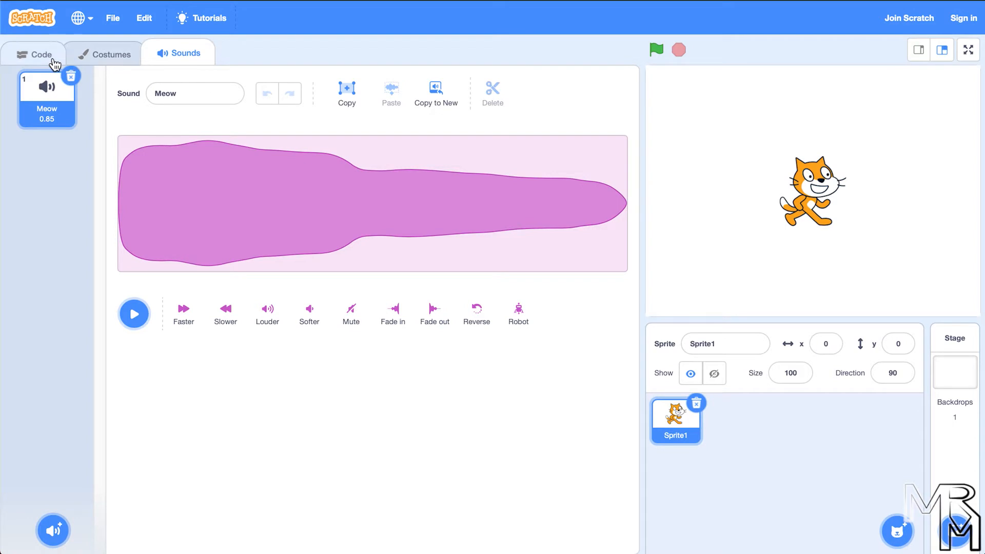
{"action": "left_click", "coordinate": [39, 55]}
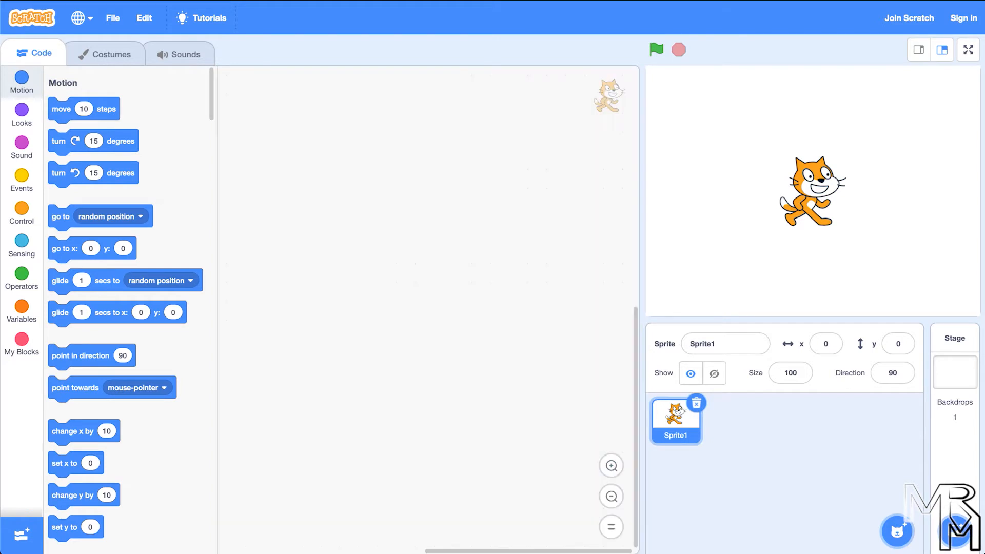
{"action": "mouse_move", "coordinate": [83, 109]}
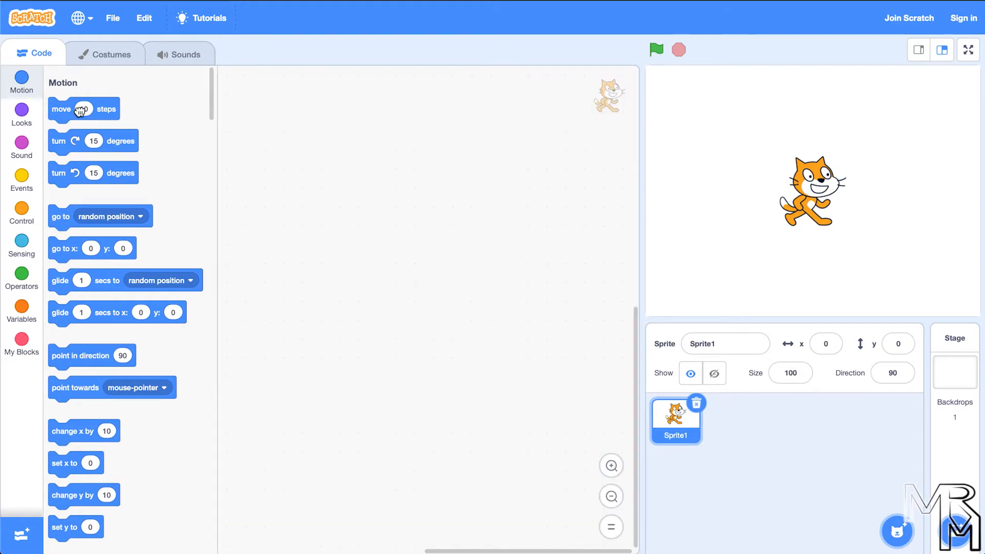
Step: Place a move 10 steps block in the cat's script and bring up the sprite library
{"action": "left_click_drag", "start_coordinate": [83, 109], "coordinate": [422, 239]}
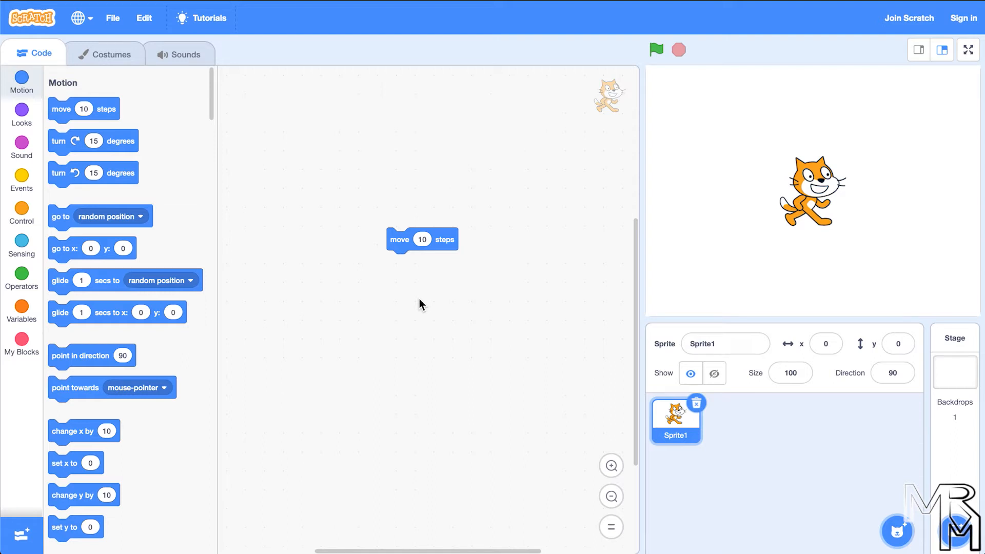
{"action": "left_click", "coordinate": [400, 240]}
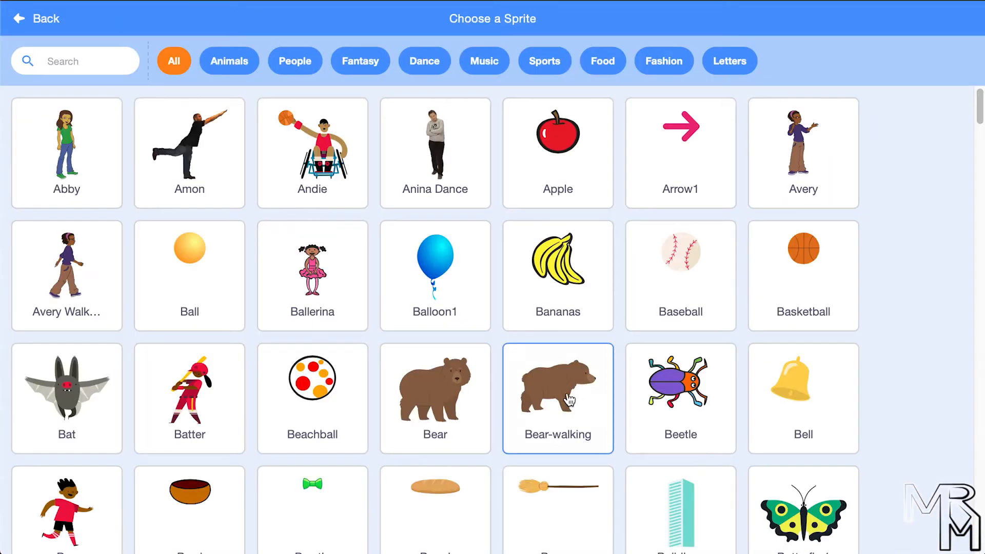
Step: Add the Bear-walking sprite, then delete it so only the cat remains
{"action": "left_click", "coordinate": [558, 398]}
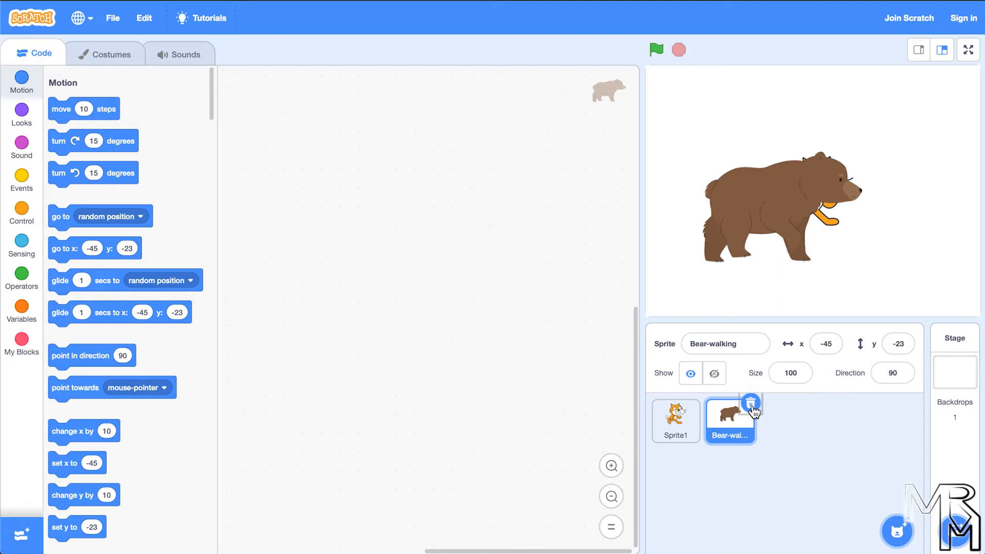
{"action": "left_click", "coordinate": [749, 403]}
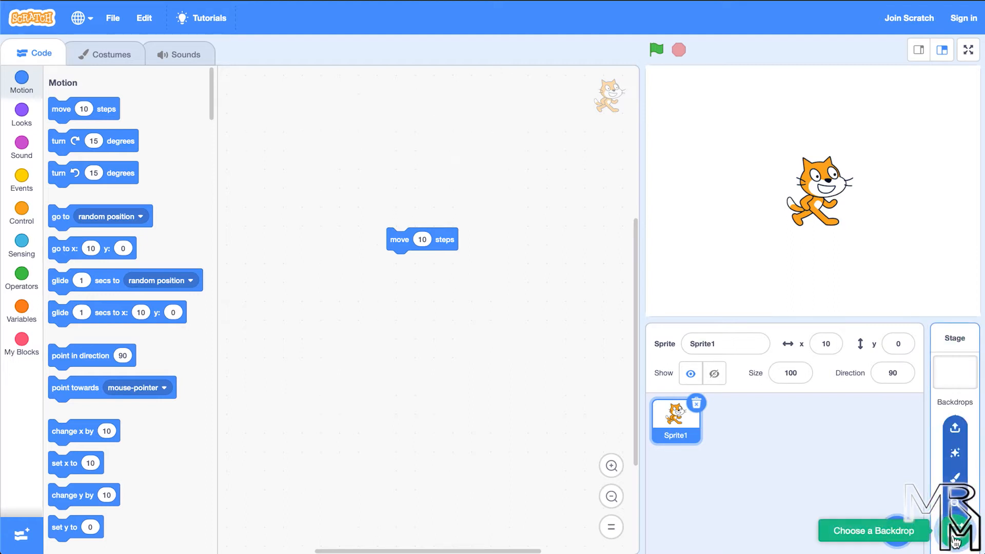
Step: Add a Baseball backdrop to the stage, then remove it, leaving the blank backdrop
{"action": "left_click", "coordinate": [875, 545]}
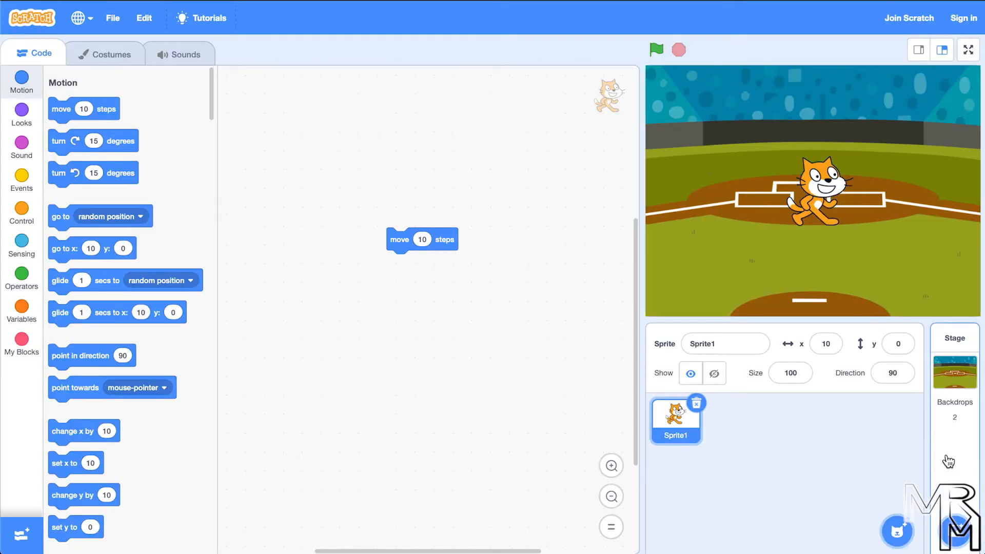
{"action": "left_click", "coordinate": [954, 372]}
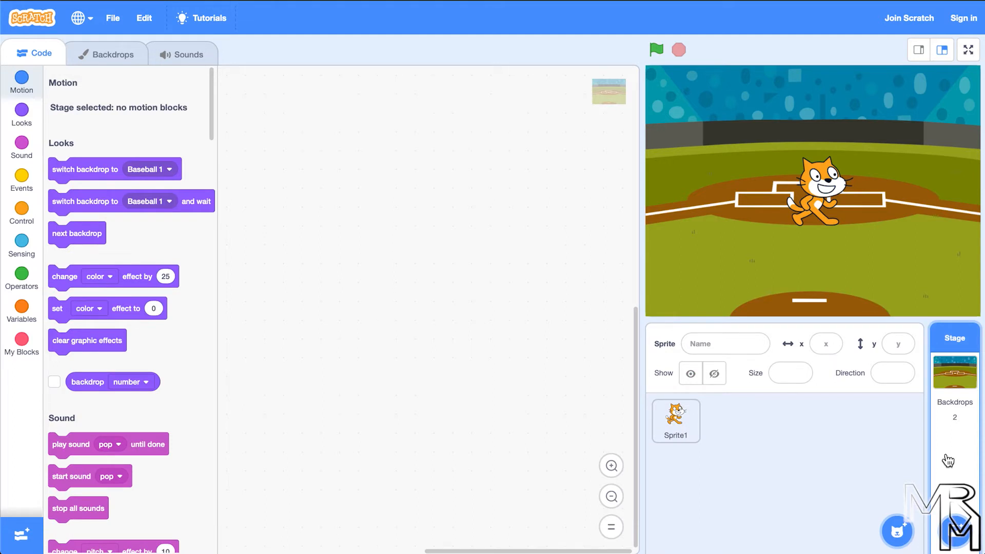
{"action": "mouse_move", "coordinate": [242, 2]}
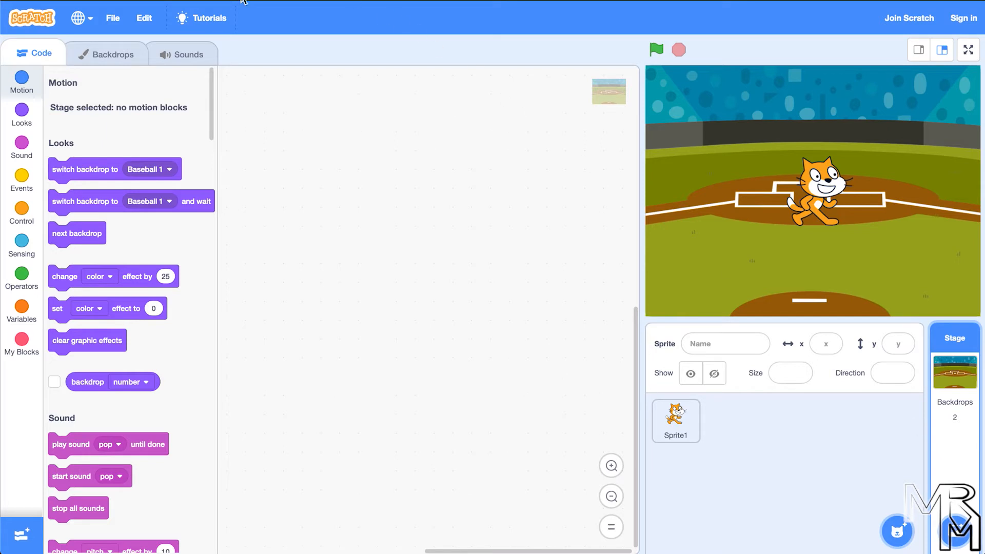
{"action": "mouse_move", "coordinate": [106, 57]}
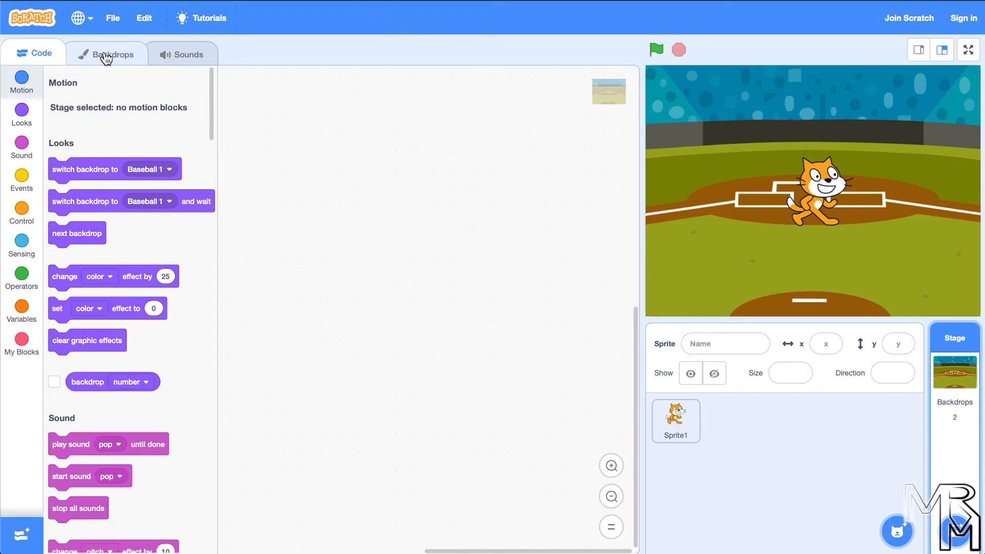
{"action": "left_click", "coordinate": [106, 53]}
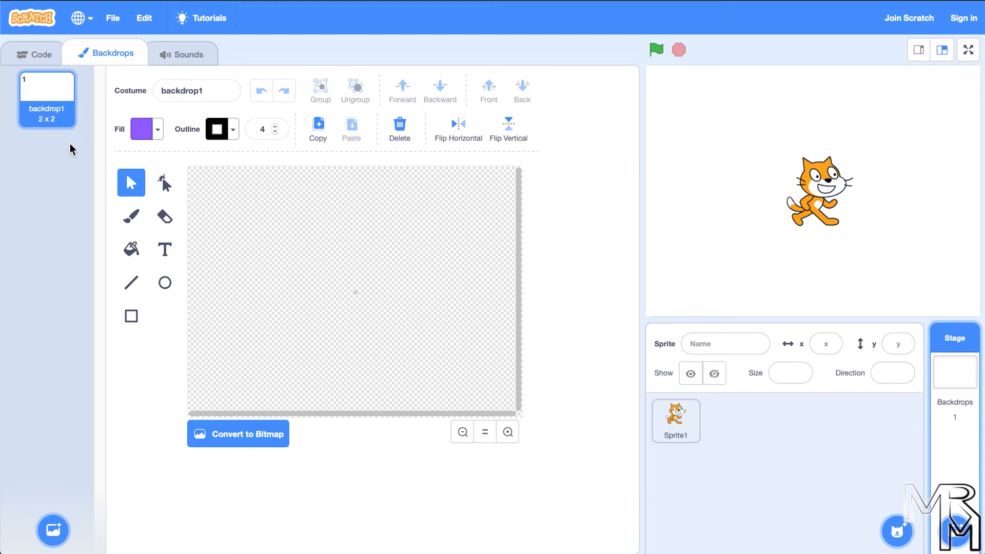
{"action": "left_click", "coordinate": [31, 53]}
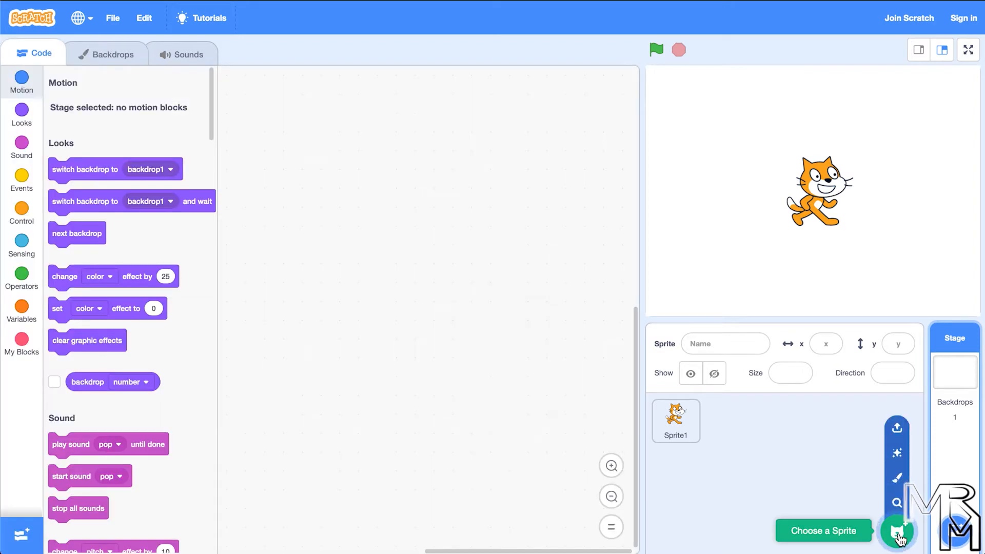
Step: Add the Beetle sprite from the library and delete the default cat sprite
{"action": "left_click", "coordinate": [898, 531]}
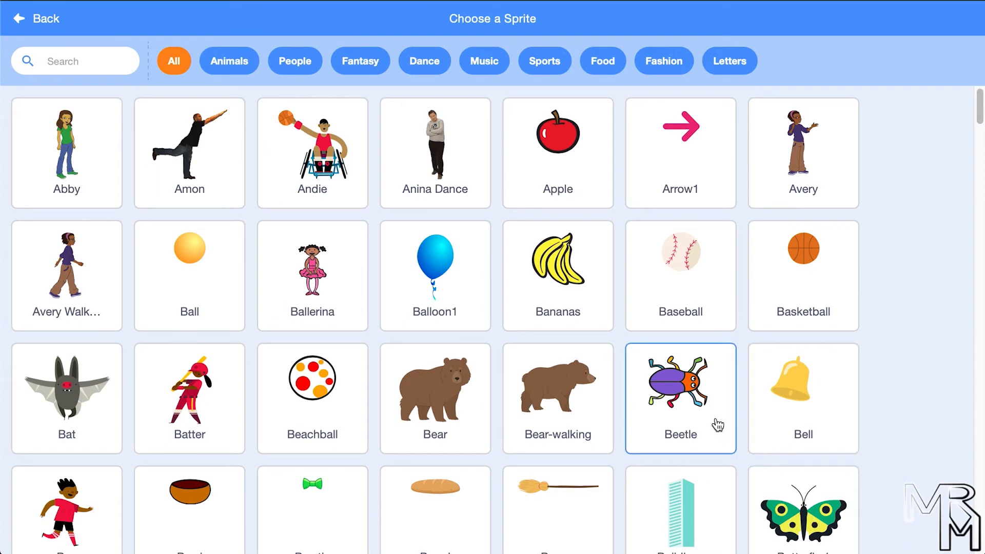
{"action": "mouse_move", "coordinate": [714, 425]}
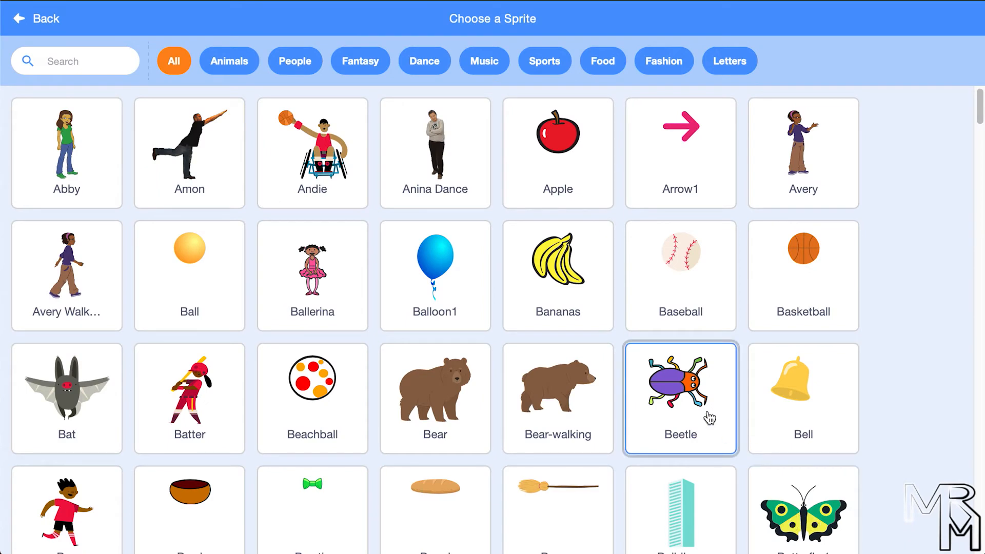
{"action": "left_click", "coordinate": [680, 395]}
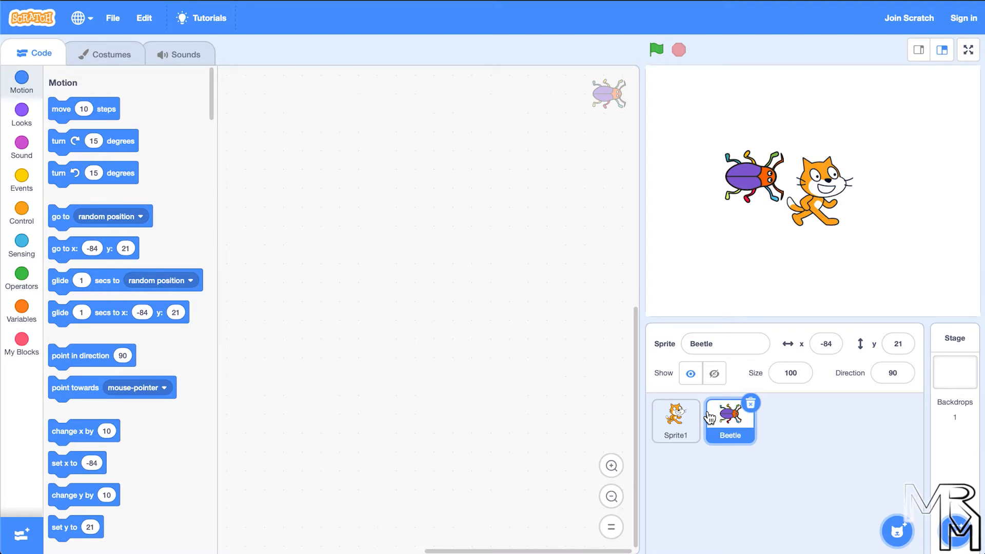
{"action": "left_click", "coordinate": [750, 403]}
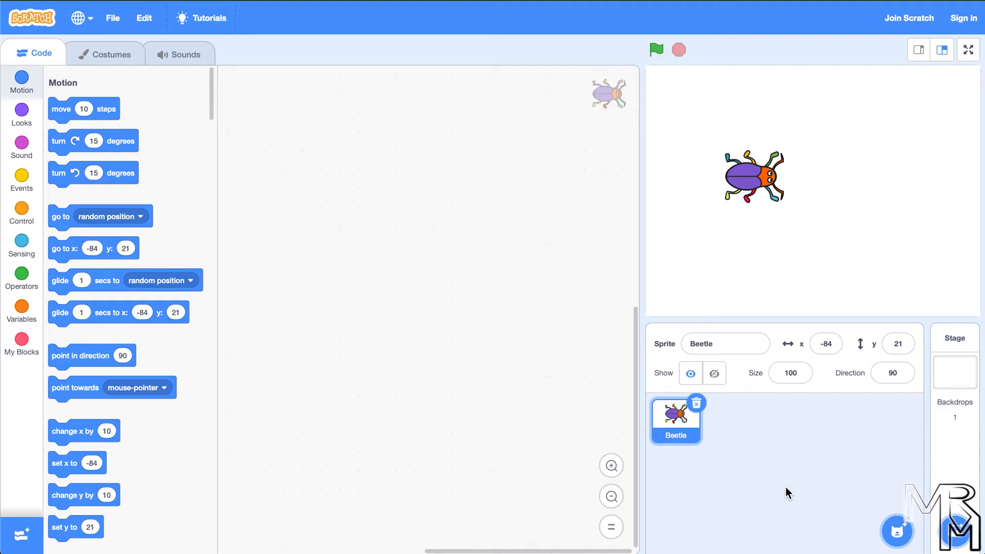
Step: Put the beetle at the stage's bottom-left, set the move block to 400 steps and run it
{"action": "left_click_drag", "start_coordinate": [83, 108], "coordinate": [406, 210]}
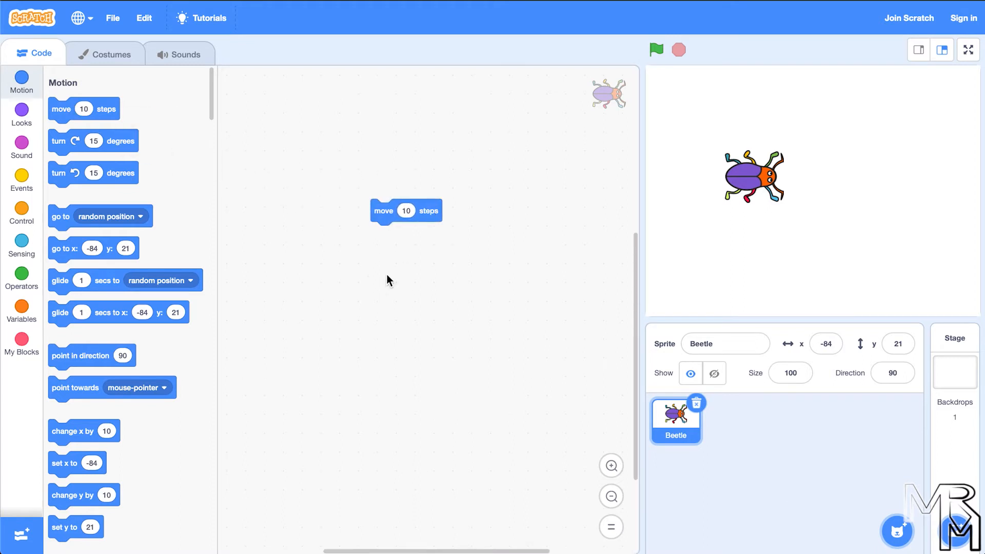
{"action": "mouse_move", "coordinate": [377, 308]}
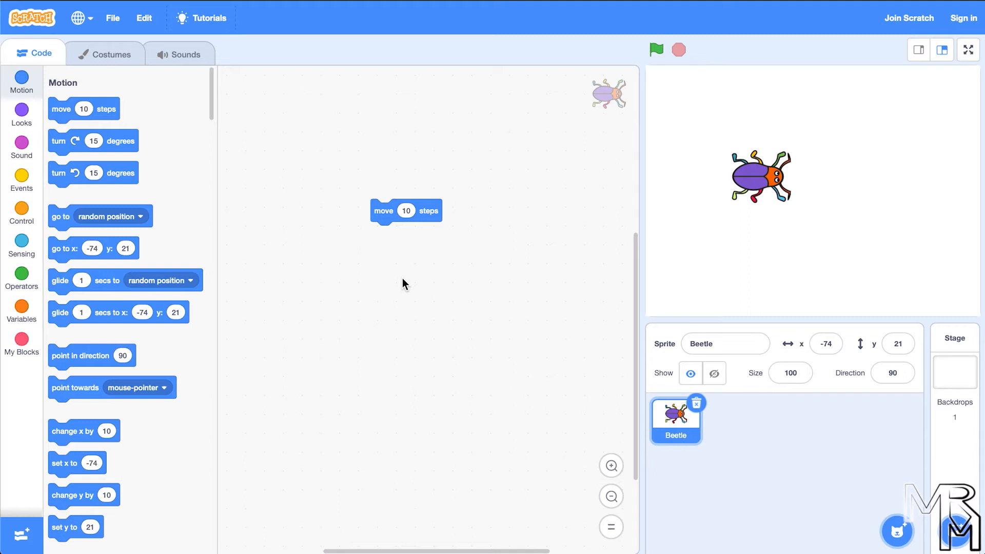
{"action": "left_click", "coordinate": [406, 210]}
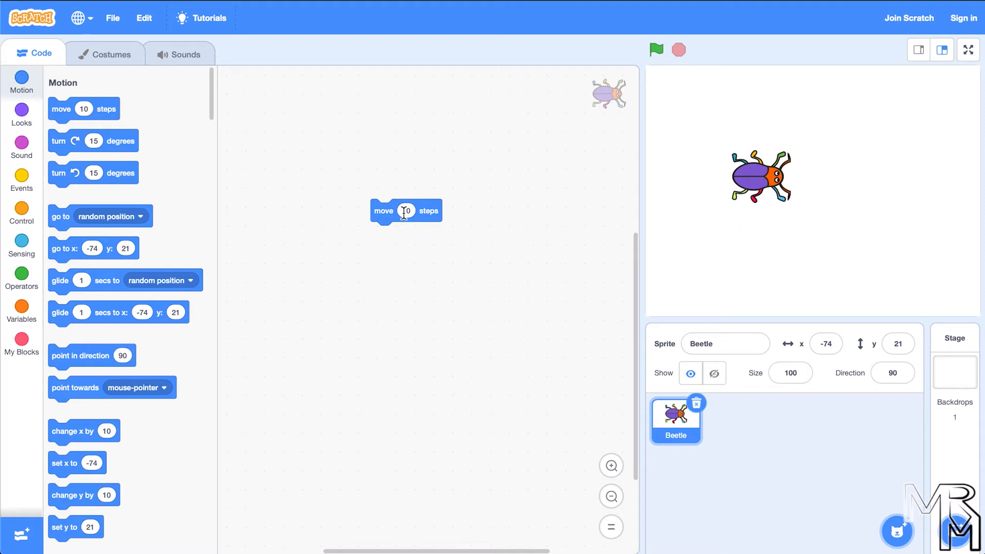
{"action": "type", "text": "50"}
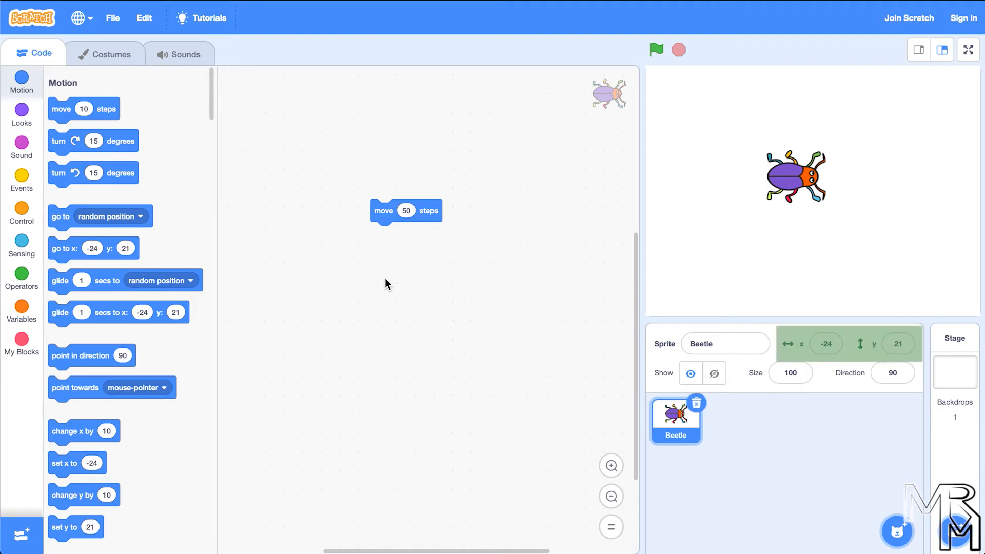
{"action": "mouse_move", "coordinate": [388, 270]}
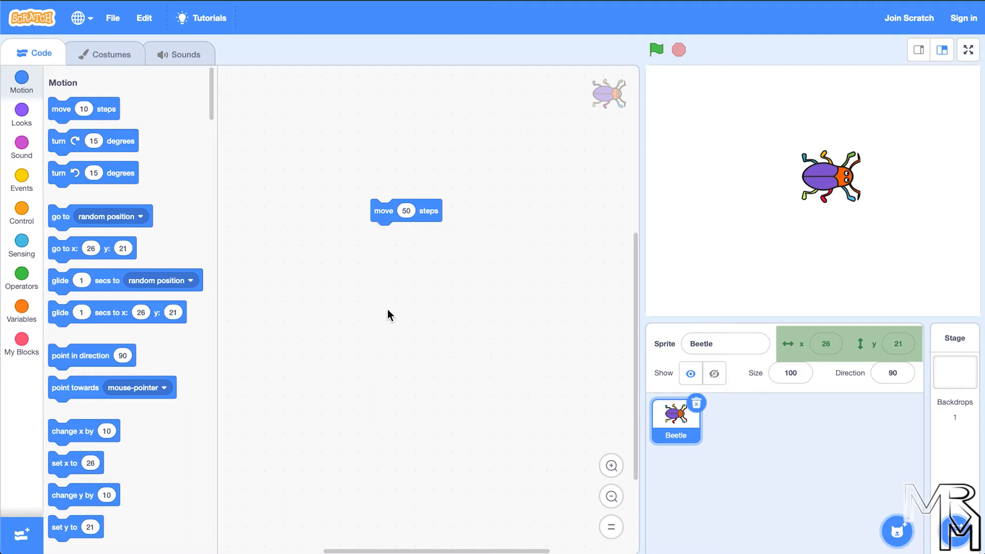
{"action": "mouse_move", "coordinate": [537, 393]}
{"action": "type", "text": "0"}
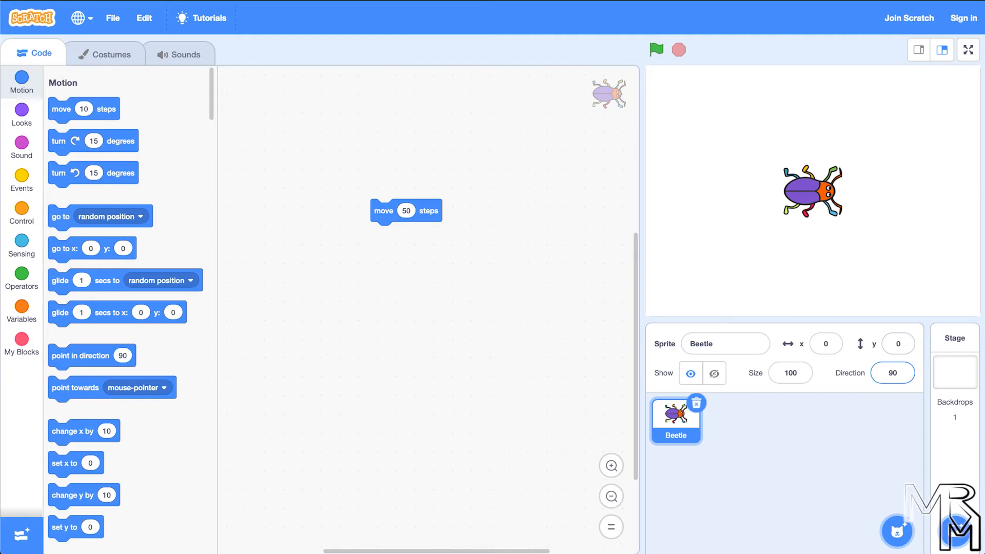
{"action": "mouse_move", "coordinate": [875, 293]}
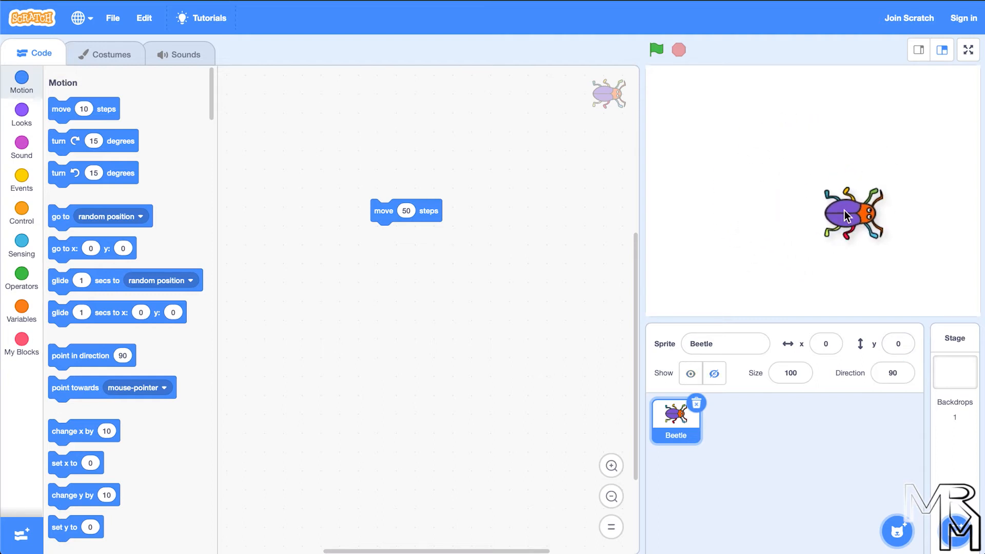
{"action": "left_click_drag", "start_coordinate": [849, 213], "coordinate": [678, 293]}
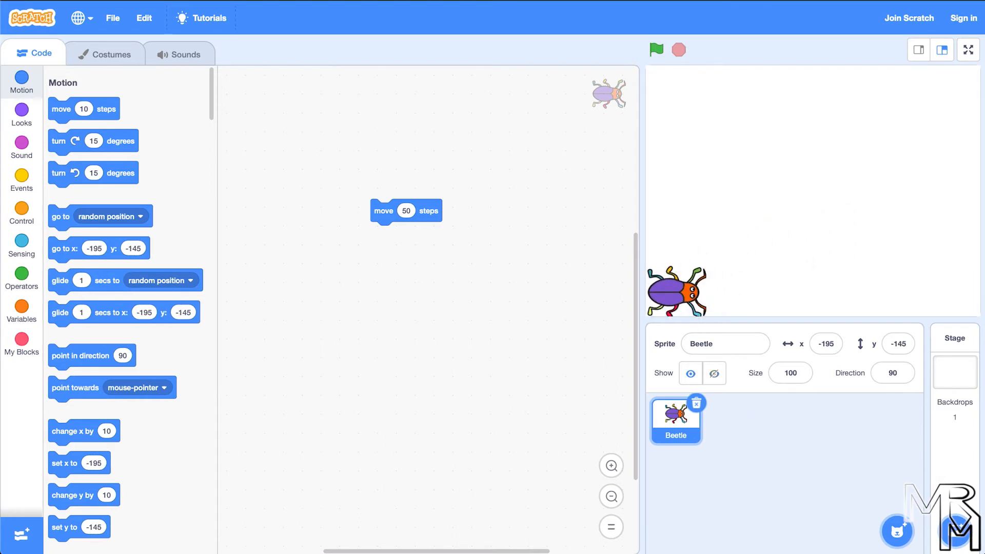
{"action": "mouse_move", "coordinate": [527, 279]}
{"action": "type", "text": "4"}
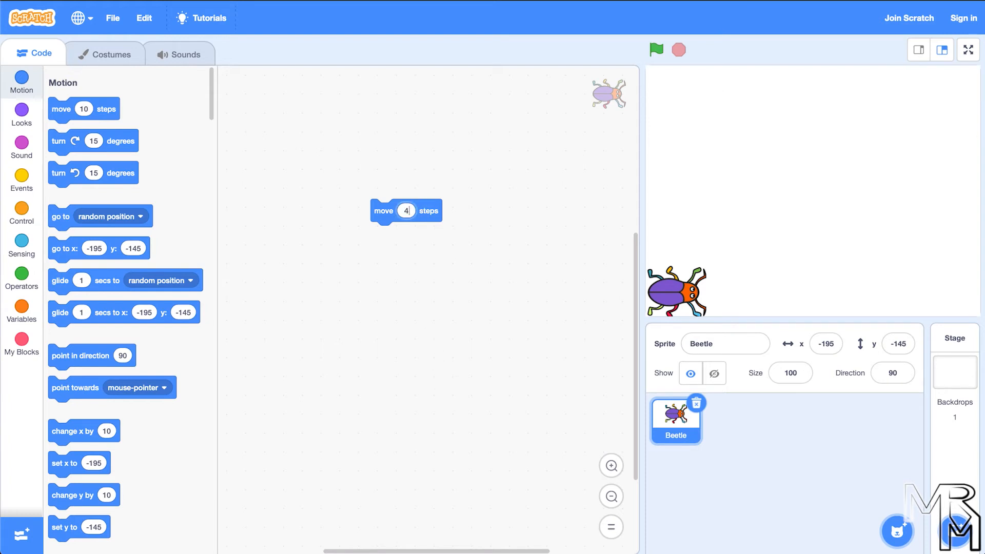
{"action": "type", "text": "00"}
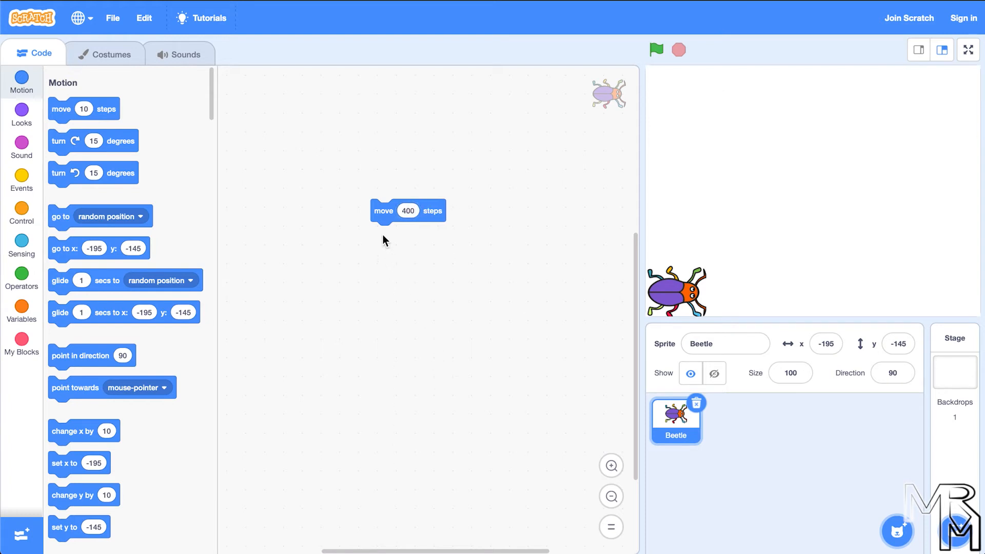
{"action": "left_click", "coordinate": [383, 211]}
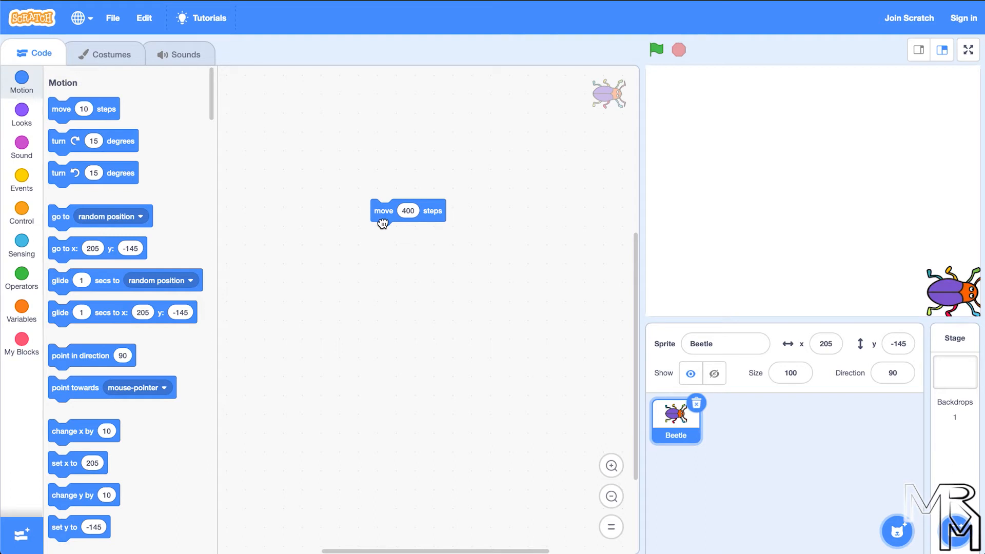
{"action": "mouse_move", "coordinate": [384, 297]}
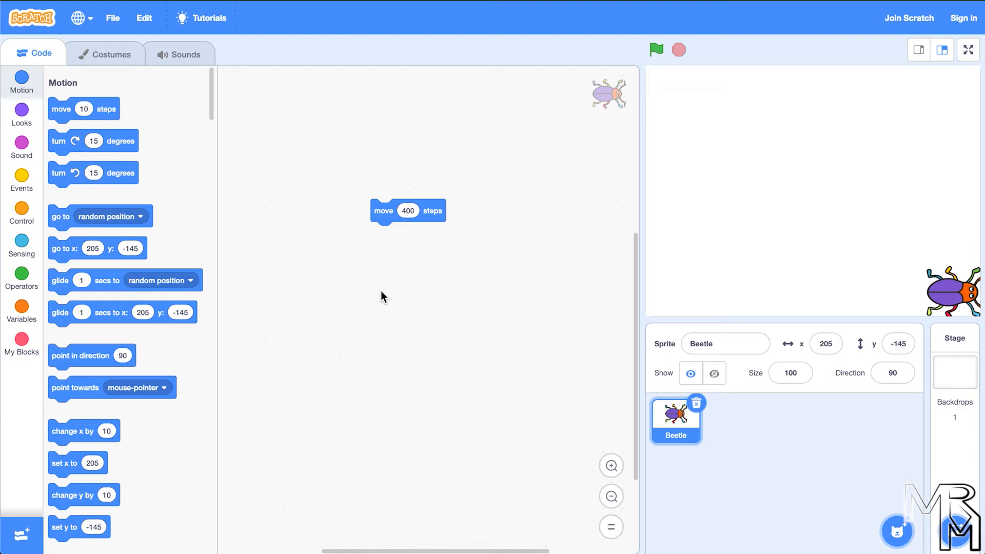
Step: Add a move -400 steps block to return the beetle, then send it right 400 steps again
{"action": "left_click_drag", "start_coordinate": [60, 108], "coordinate": [361, 192]}
{"action": "type", "text": "-400"}
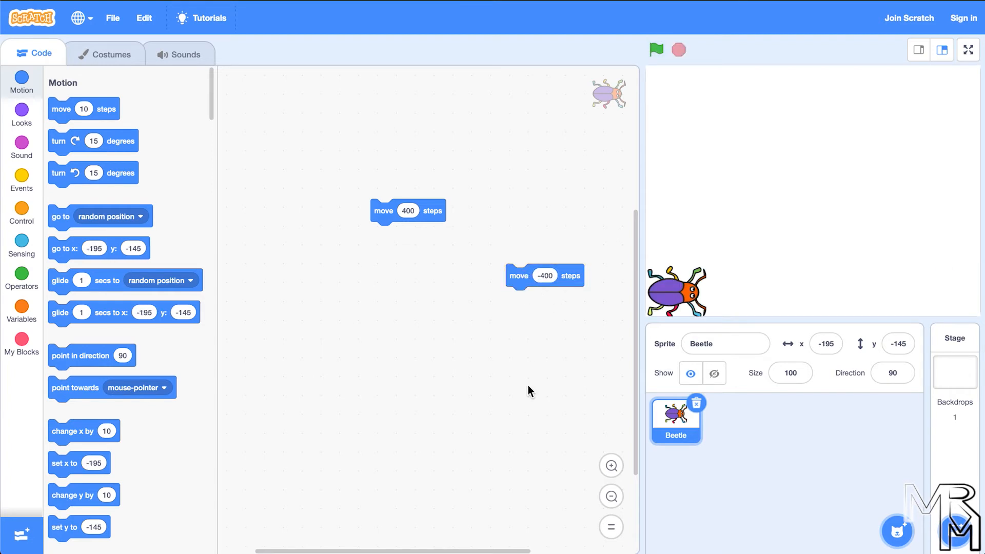
{"action": "mouse_move", "coordinate": [823, 452]}
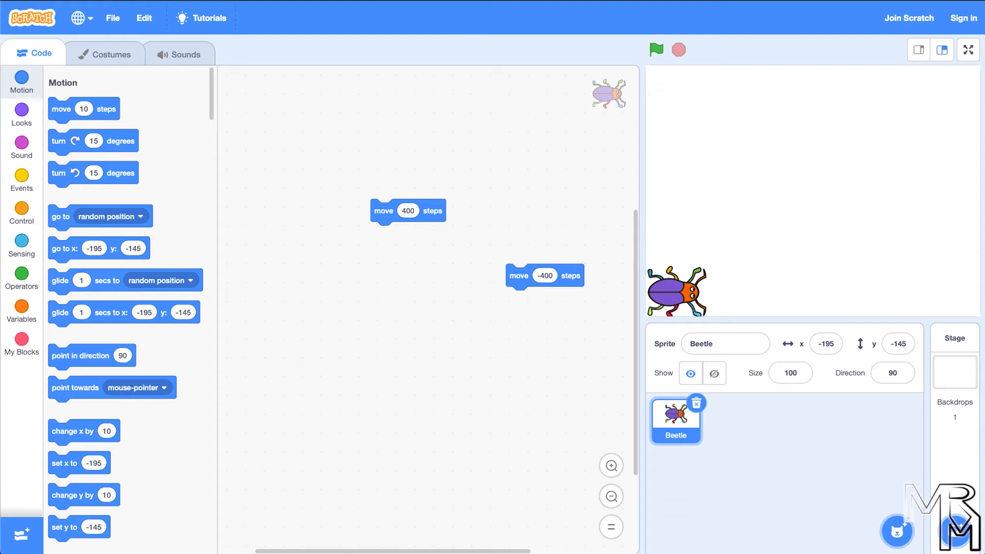
{"action": "left_click", "coordinate": [384, 212]}
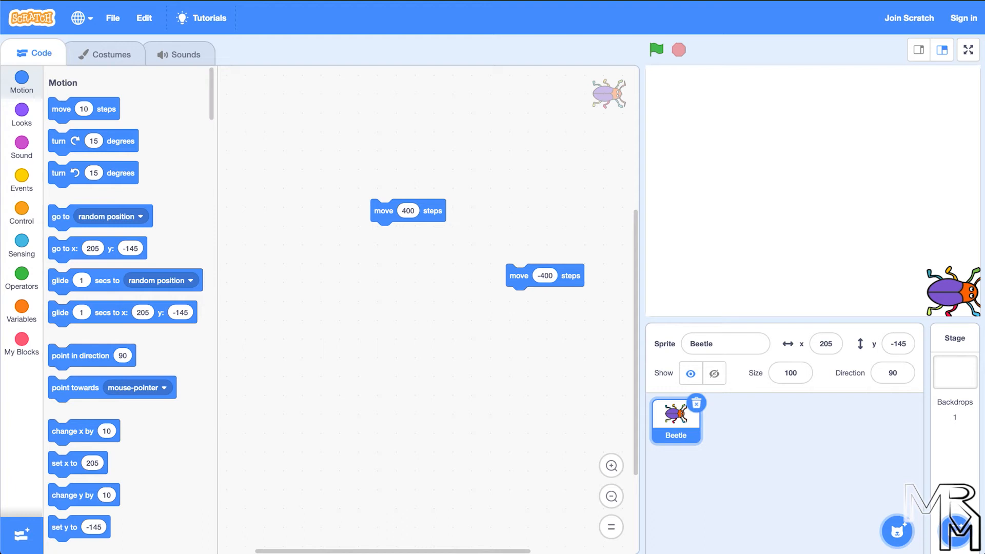
{"action": "left_click", "coordinate": [892, 373]}
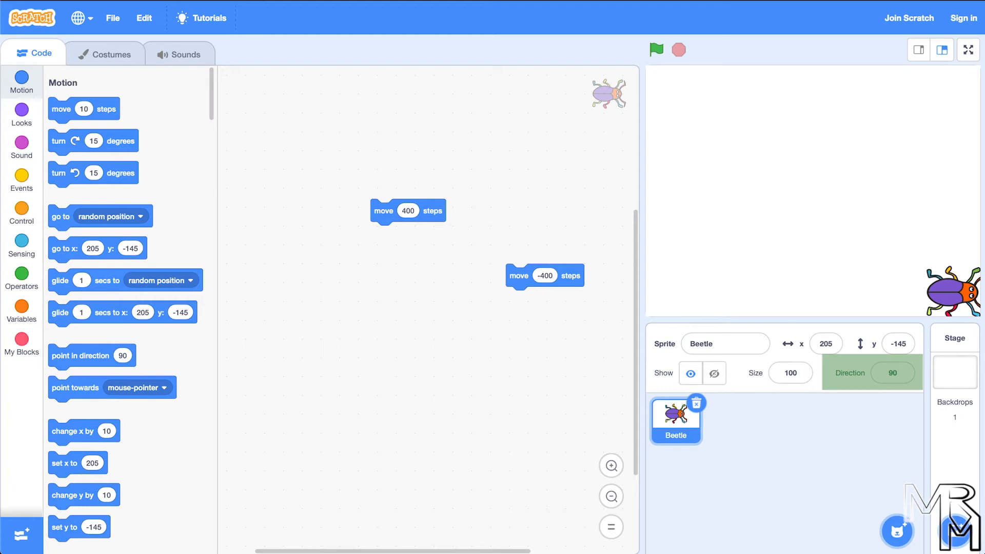
{"action": "left_click", "coordinate": [893, 374]}
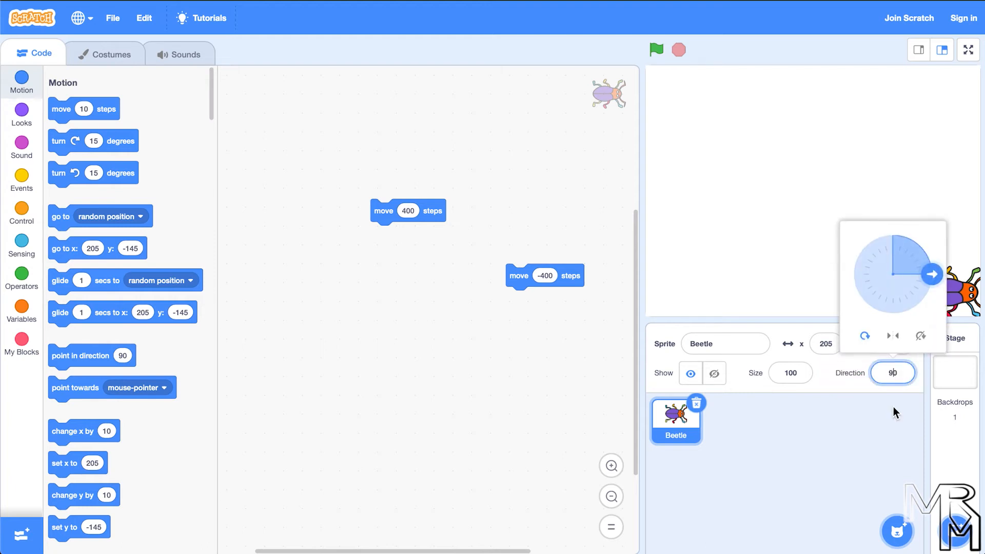
{"action": "left_click", "coordinate": [865, 336]}
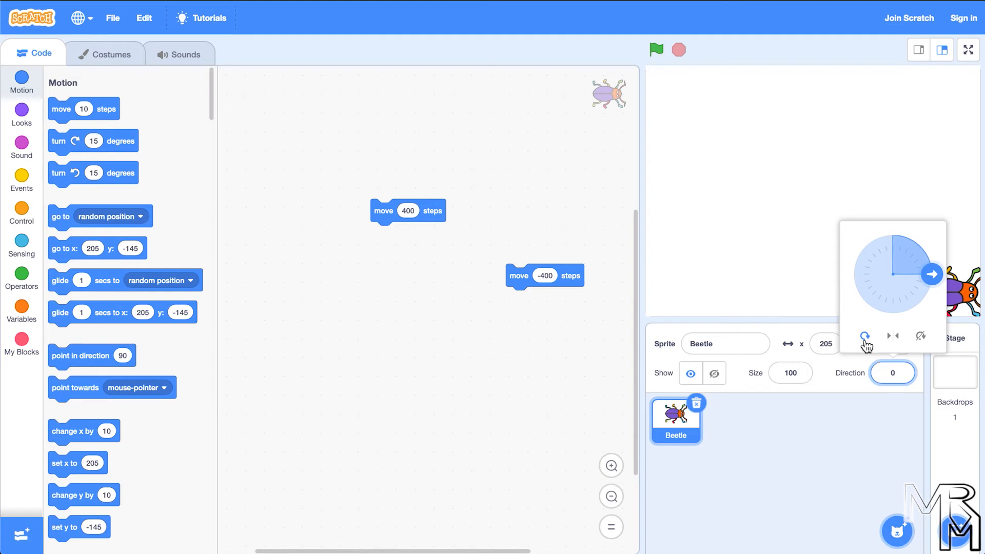
{"action": "left_click", "coordinate": [893, 372]}
{"action": "type", "text": "-90"}
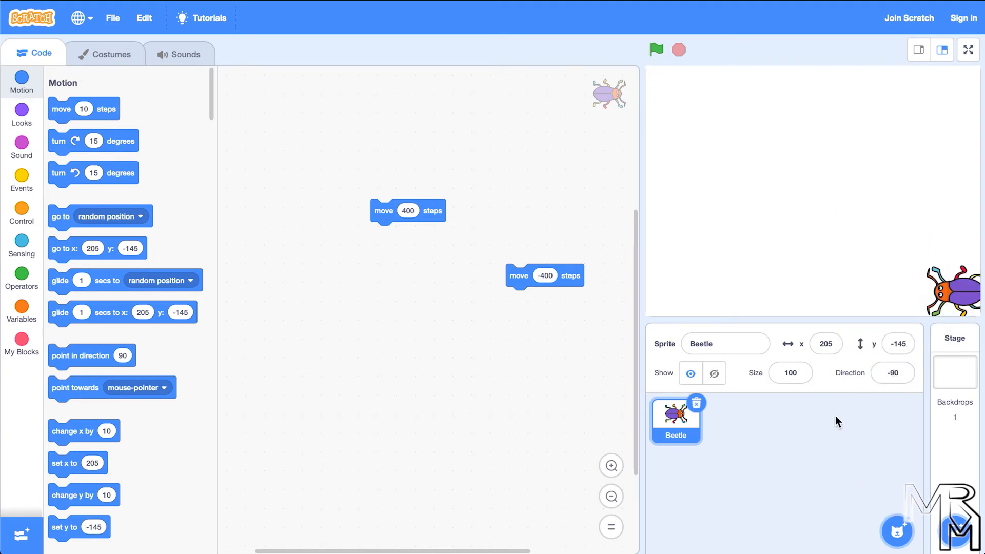
{"action": "left_click", "coordinate": [893, 373]}
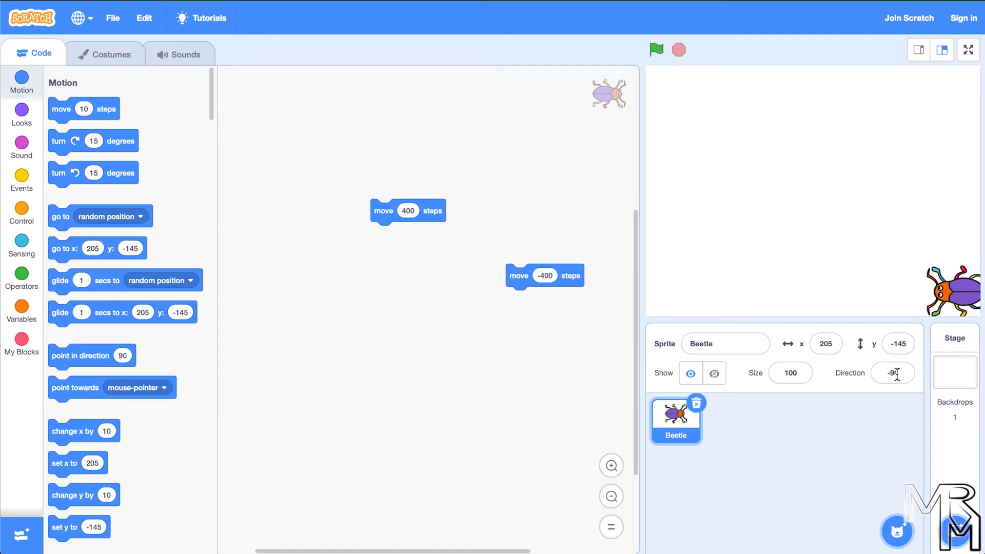
{"action": "left_click", "coordinate": [893, 373]}
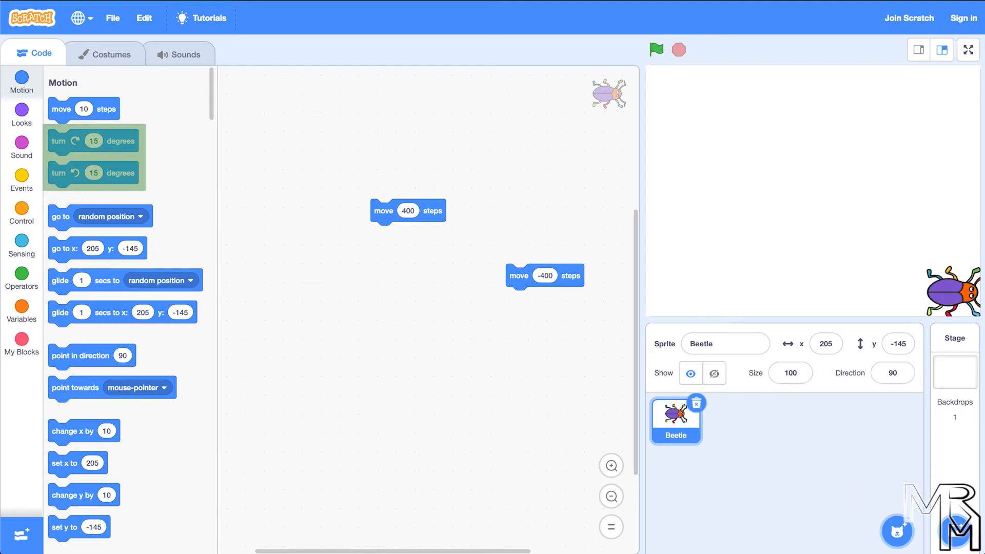
{"action": "mouse_move", "coordinate": [113, 193]}
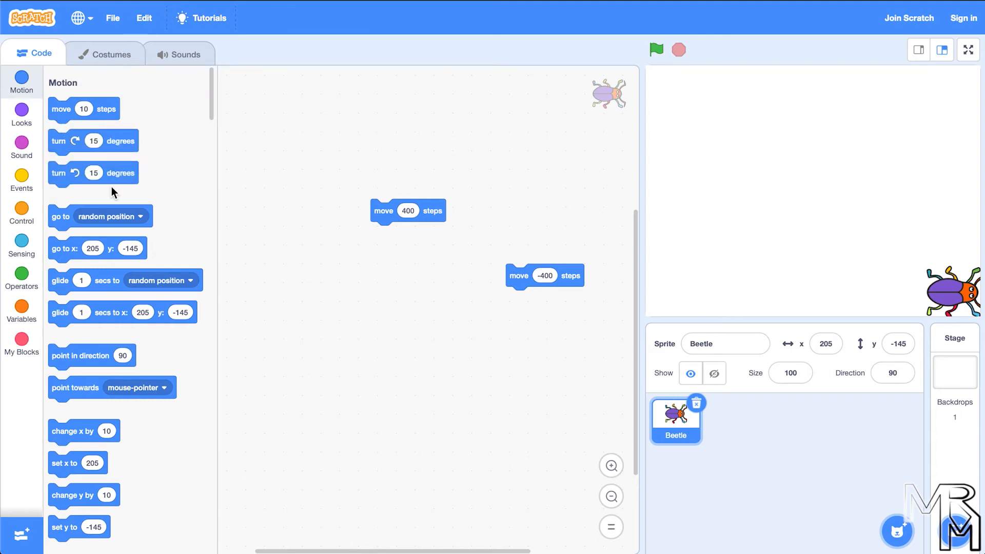
Step: Add a turn 180 degrees block, flip the beetle, and run move 400 steps to walk it back left
{"action": "left_click_drag", "start_coordinate": [93, 140], "coordinate": [435, 338]}
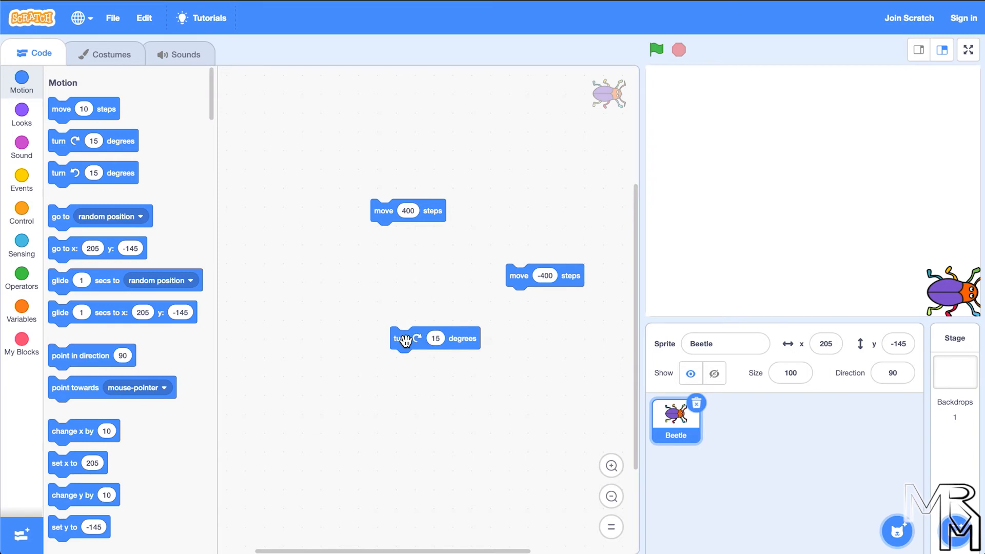
{"action": "mouse_move", "coordinate": [506, 435]}
{"action": "type", "text": "180"}
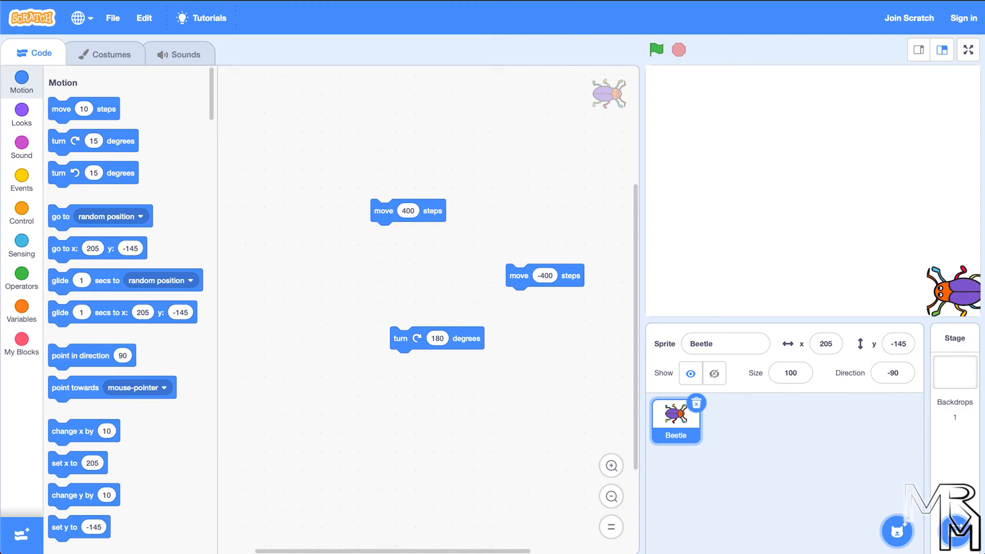
{"action": "left_click", "coordinate": [384, 212]}
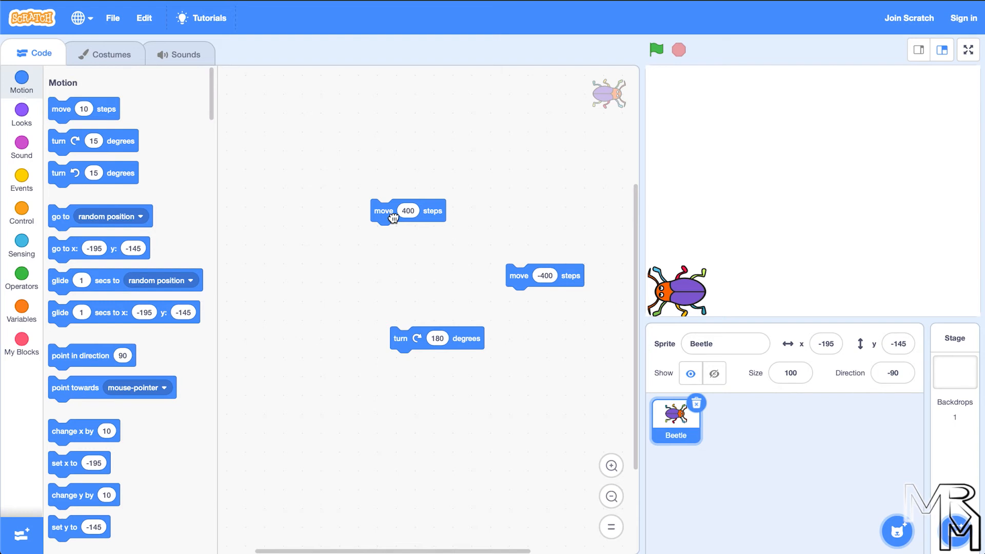
Step: Delete the move -400 steps block and snap turn 180 degrees beneath move 400 steps
{"action": "left_click_drag", "start_coordinate": [520, 275], "coordinate": [420, 264]}
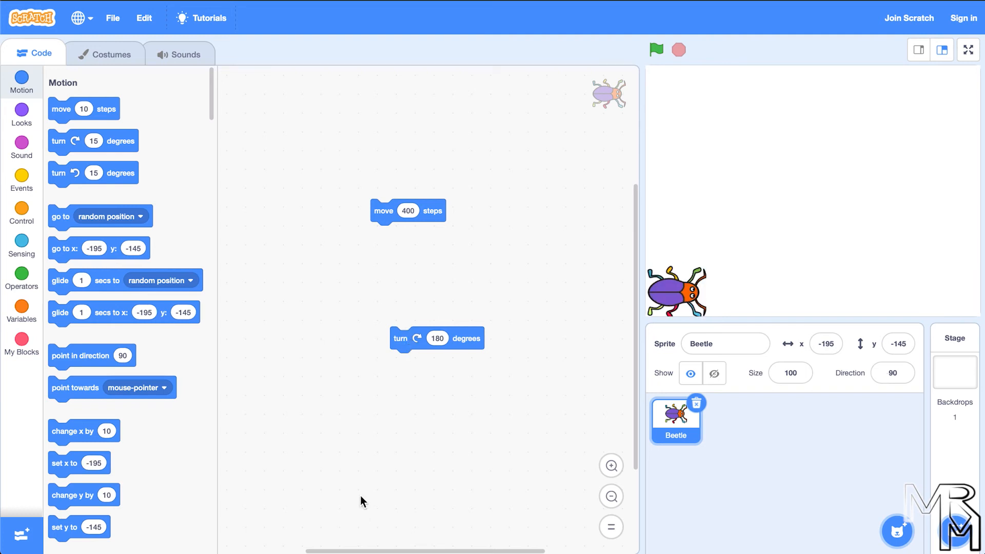
{"action": "left_click_drag", "start_coordinate": [400, 338], "coordinate": [380, 244]}
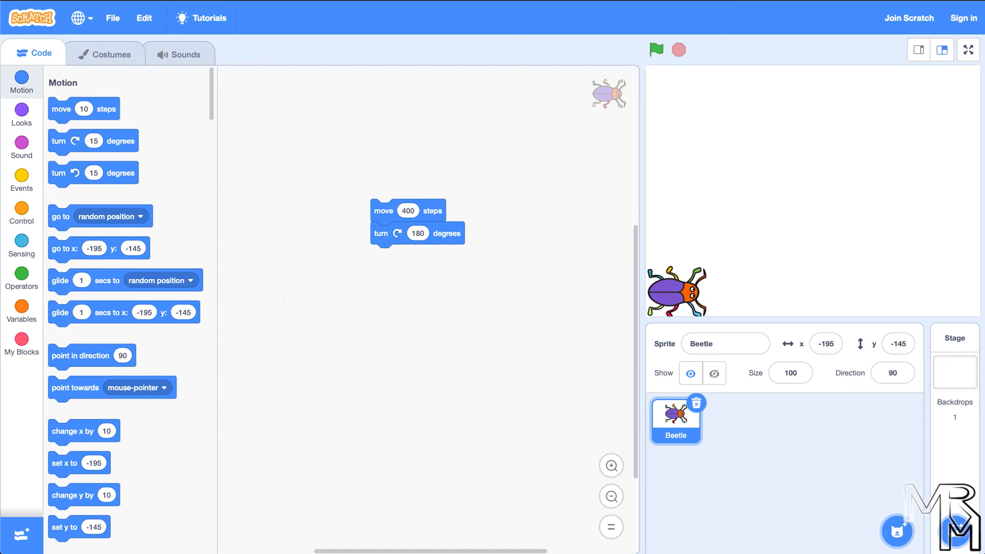
Step: Top the script with a when green flag clicked block and run it twice, beetle crossing and returning
{"action": "scroll", "scroll_direction": "down", "scroll_amount": 3}
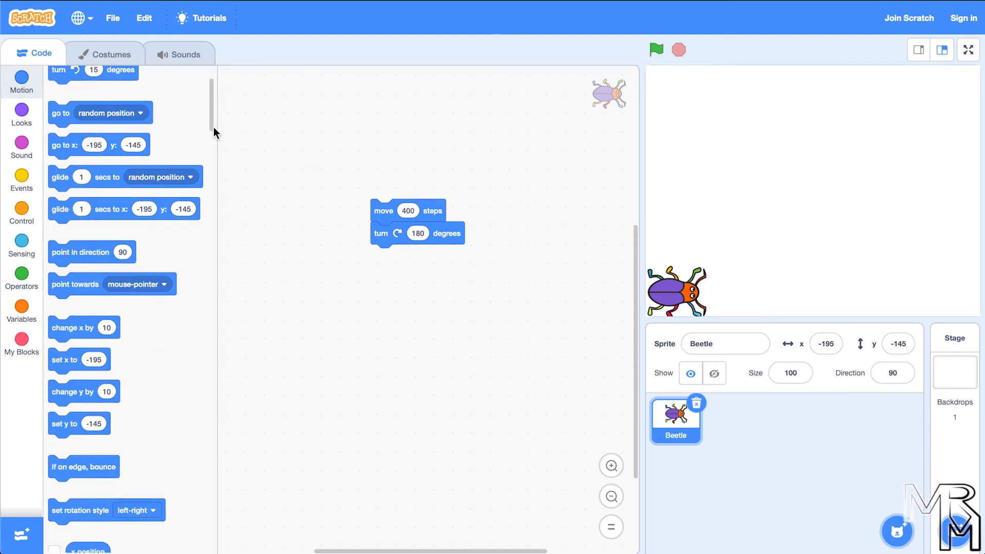
{"action": "left_click", "coordinate": [22, 148]}
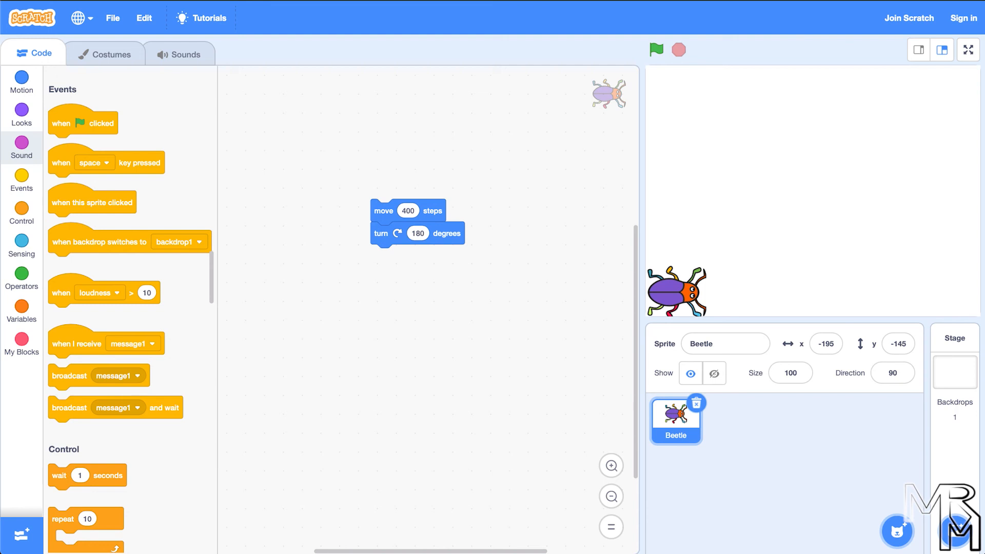
{"action": "left_click_drag", "start_coordinate": [82, 122], "coordinate": [125, 125]}
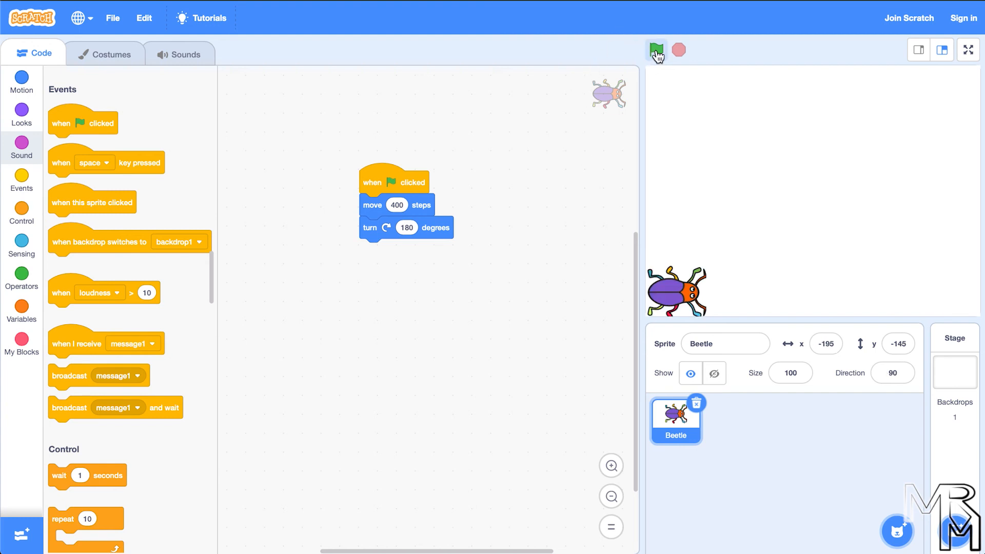
{"action": "left_click", "coordinate": [655, 49]}
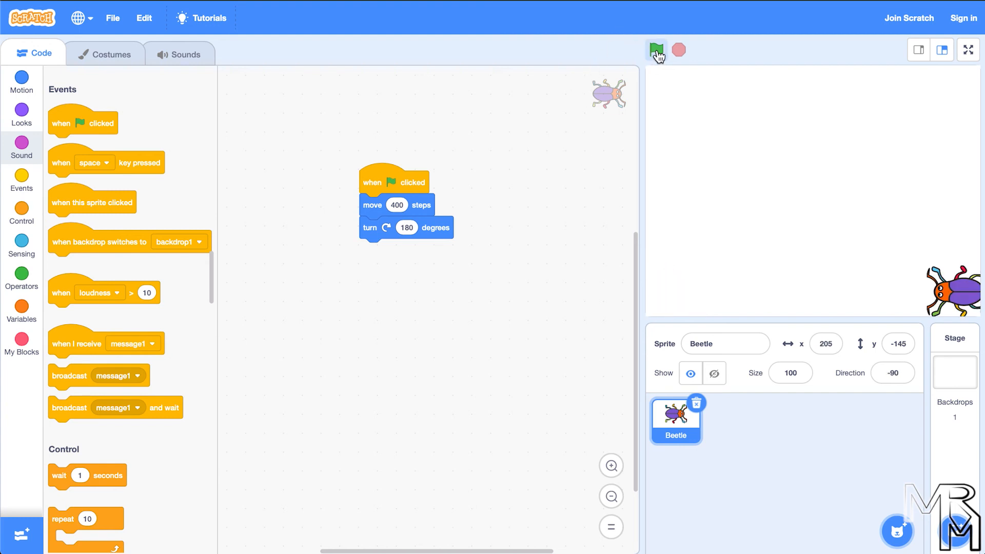
{"action": "left_click", "coordinate": [655, 48]}
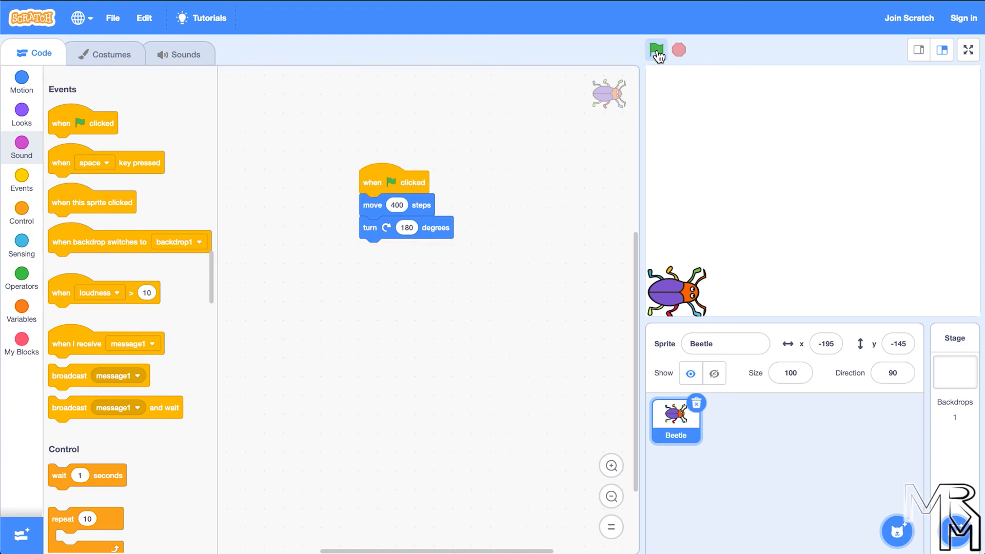